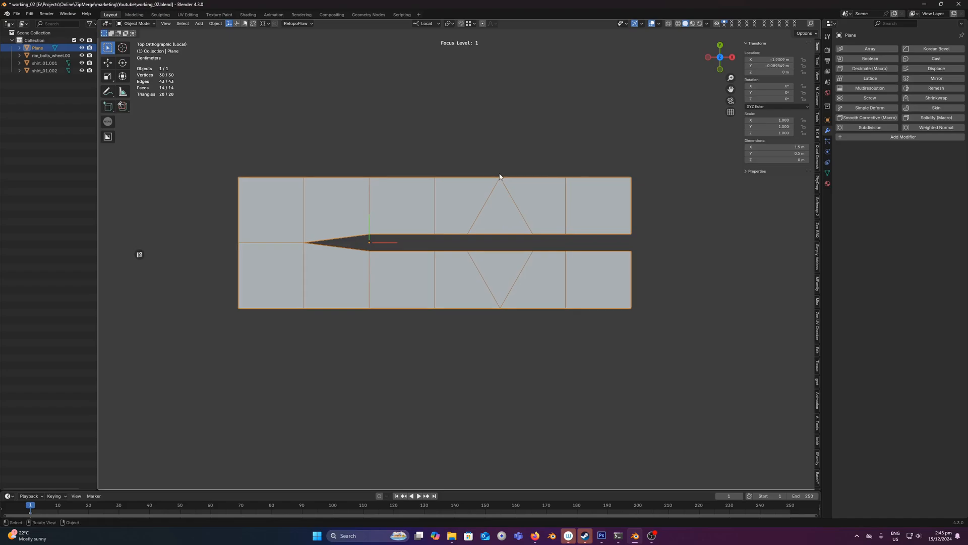
{"action": "mouse_move", "coordinate": [464, 189]}
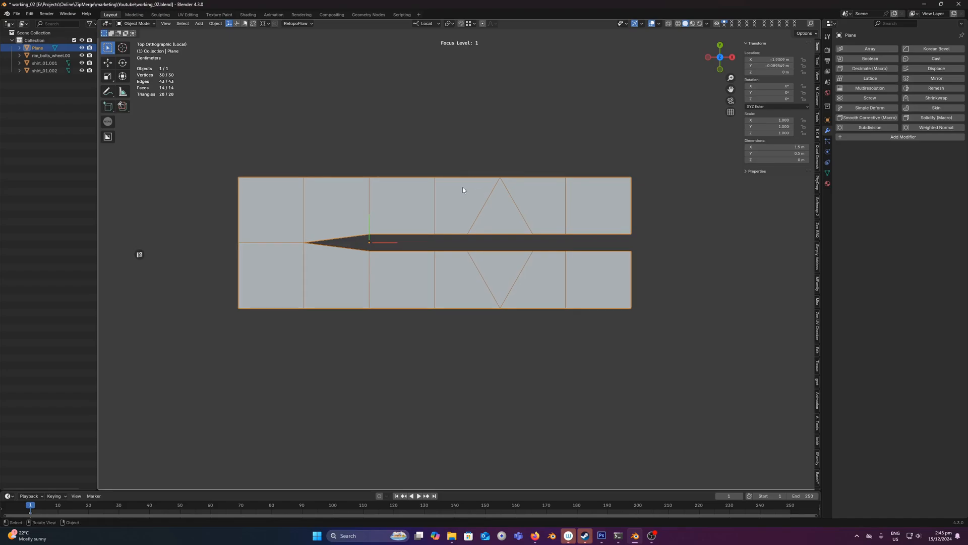
Enter Edit Mode on the plane with the slit cut into it
{"action": "key", "text": "Tab"}
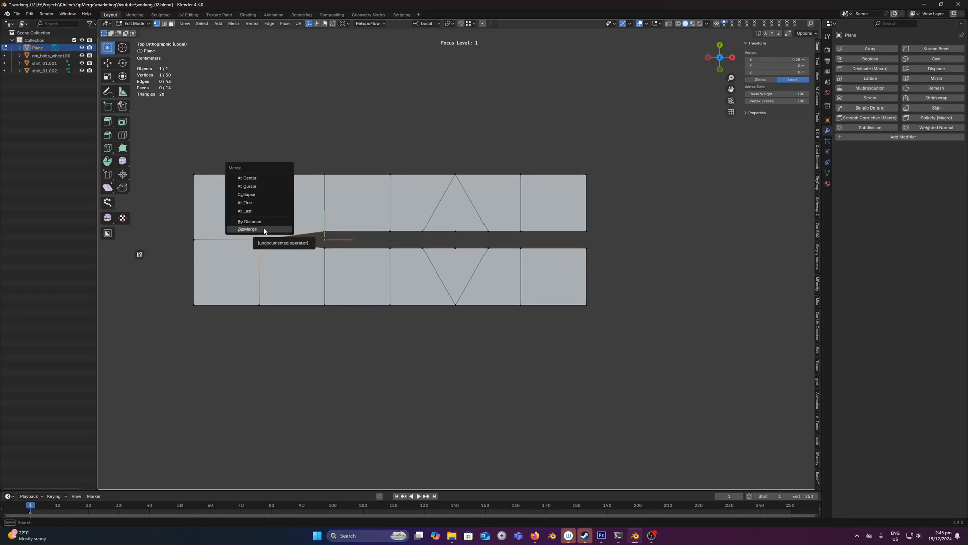
Run ZipMerge with 1 iteration to fuse the first vertex pair at the slit's inner end
{"action": "left_click", "coordinate": [248, 229]}
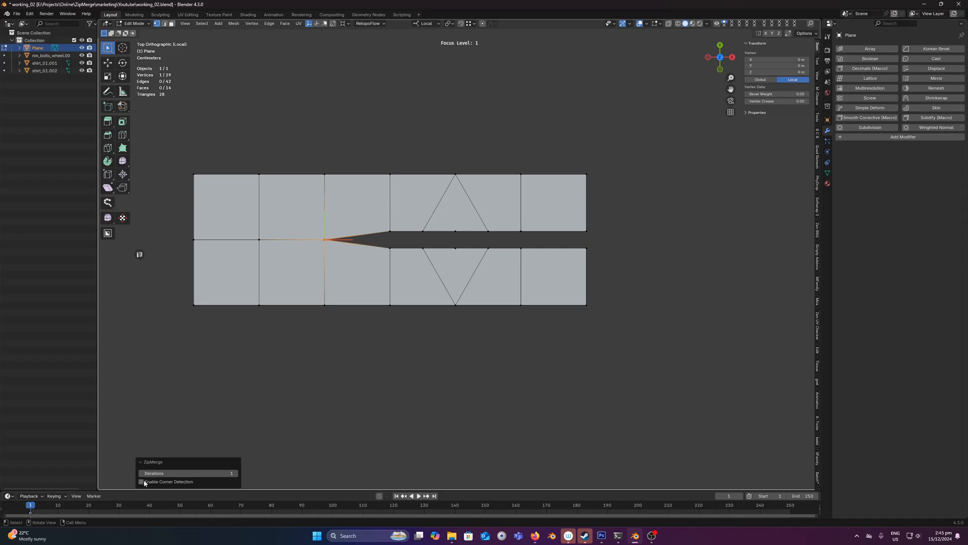
{"action": "mouse_move", "coordinate": [143, 481]}
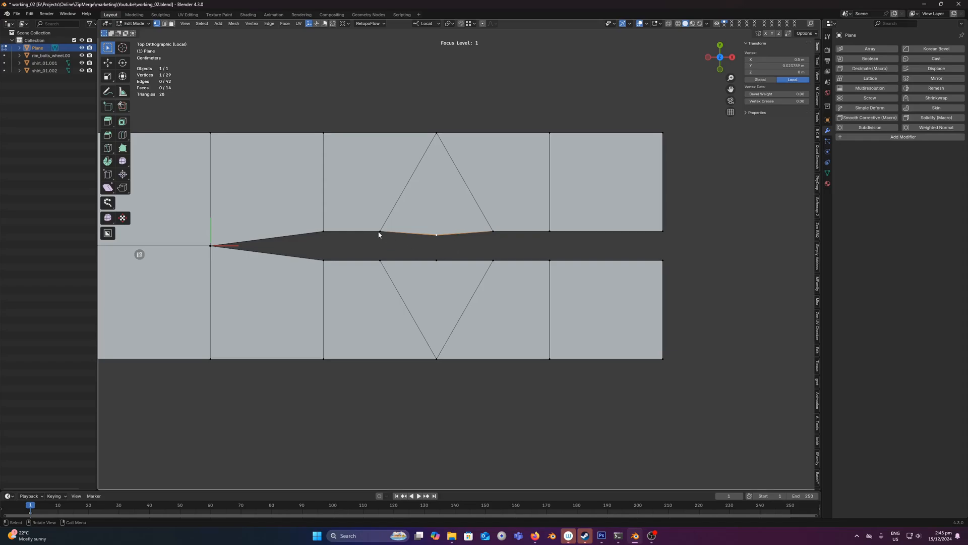
Run ZipMerge again so the slit closes past the triangle section, leaving a small notch
{"action": "left_click", "coordinate": [382, 259]}
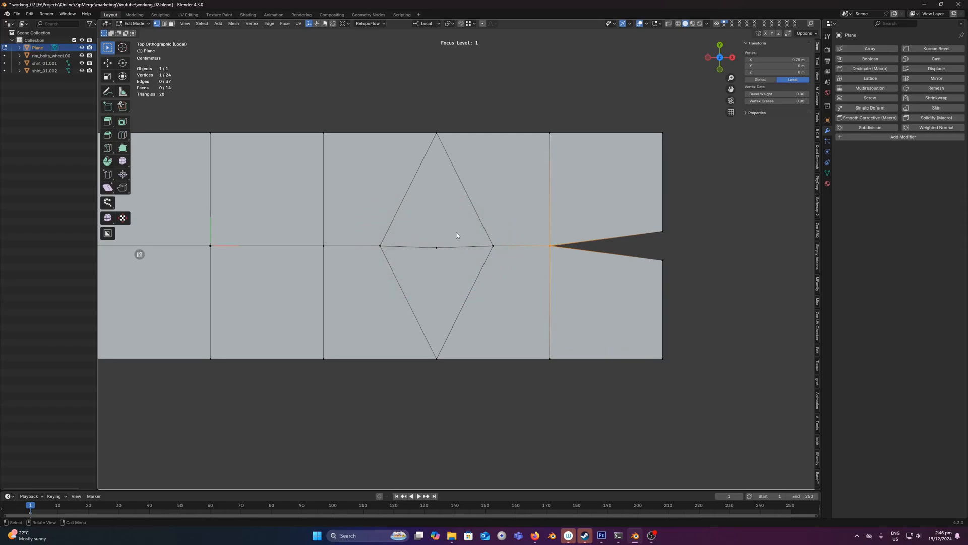
{"action": "mouse_move", "coordinate": [445, 243]}
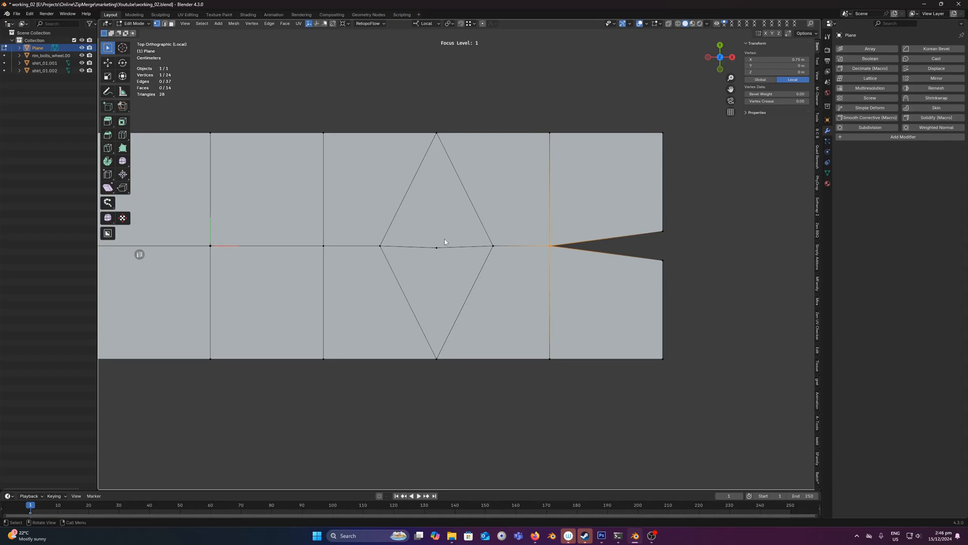
{"action": "mouse_move", "coordinate": [427, 260]}
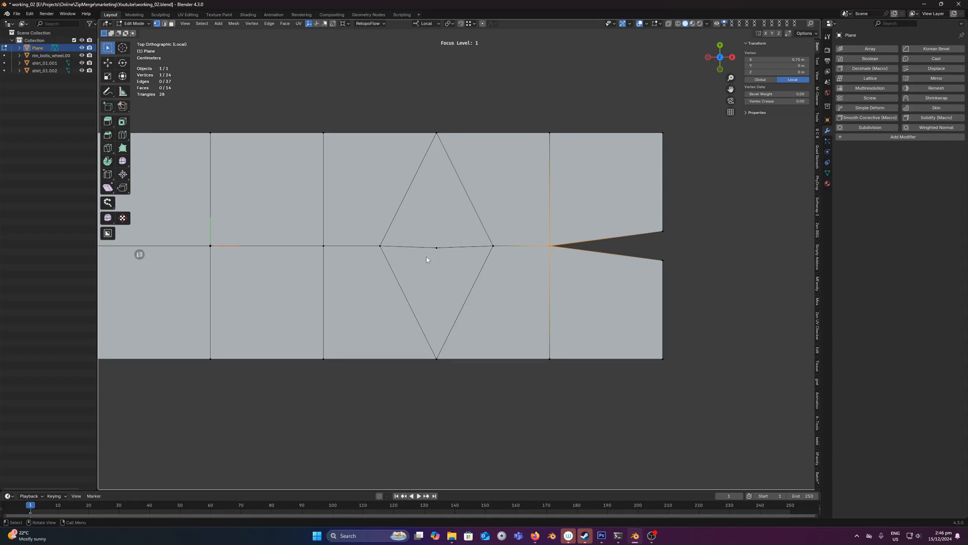
{"action": "mouse_move", "coordinate": [442, 247]}
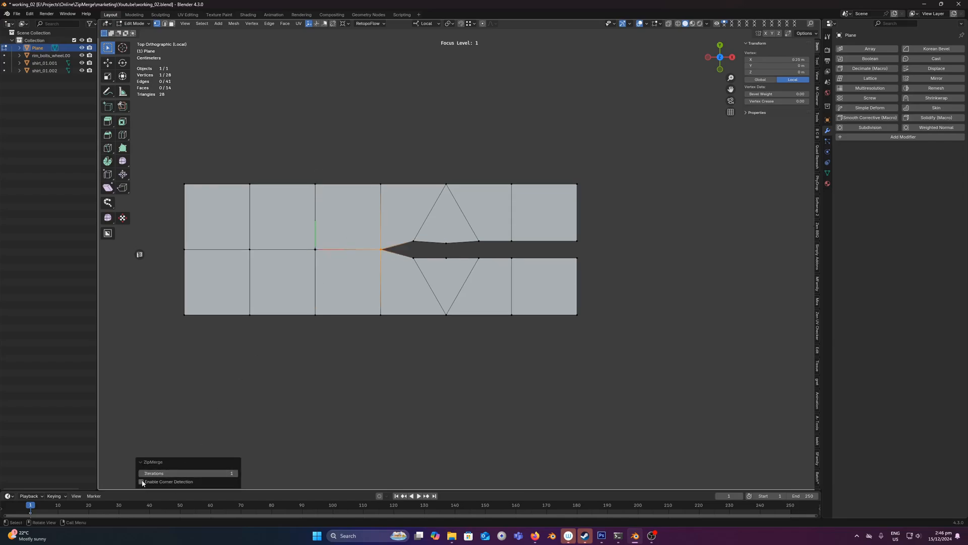
Enable ZipMerge's Stop at Corners detection and raise Iterations to 3
{"action": "left_click", "coordinate": [141, 470]}
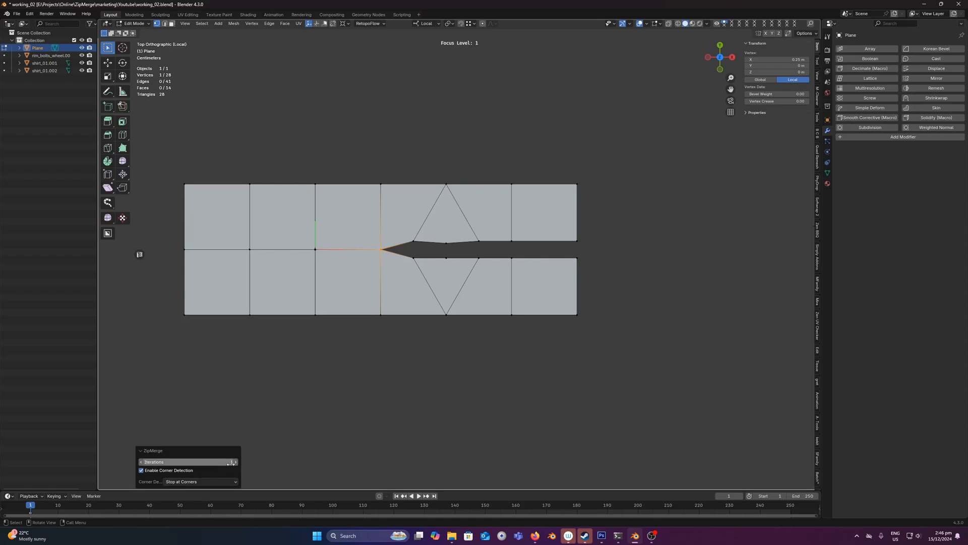
{"action": "left_click", "coordinate": [235, 462]}
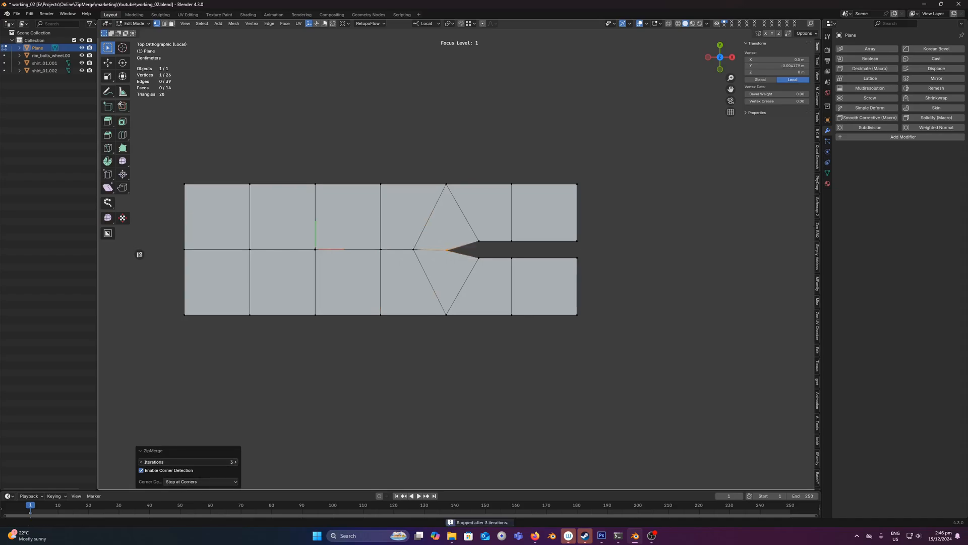
{"action": "mouse_move", "coordinate": [236, 462]}
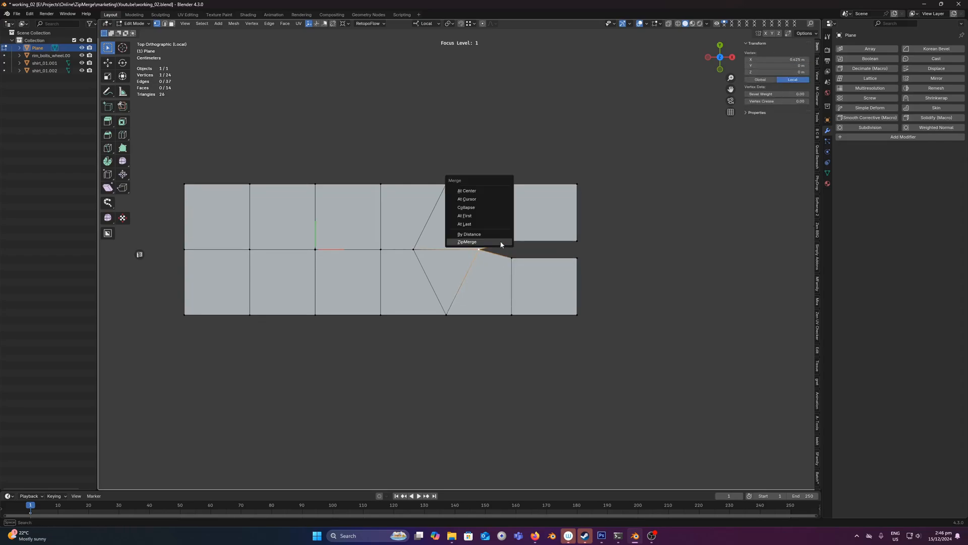
Rerun ZipMerge so the slit closes only up to the triangle corner
{"action": "left_click", "coordinate": [467, 242]}
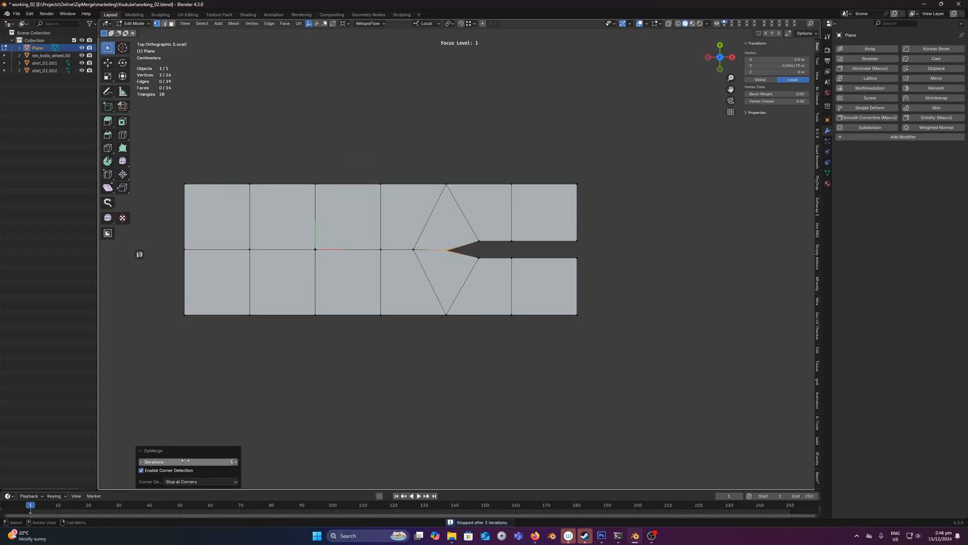
Set Corner Detection to Use Angle Tolerance and Iterations to 20, zipping the whole slit shut
{"action": "left_click", "coordinate": [200, 481]}
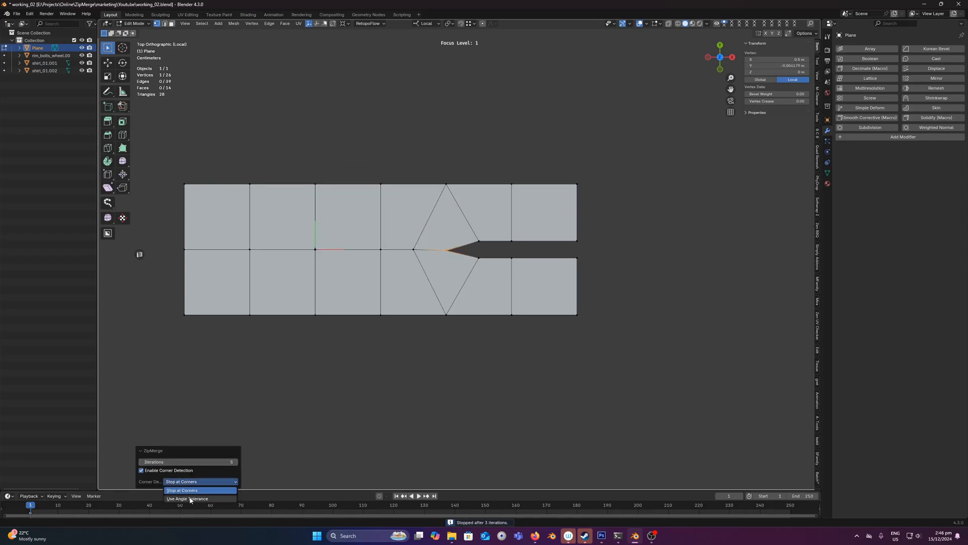
{"action": "left_click", "coordinate": [189, 499]}
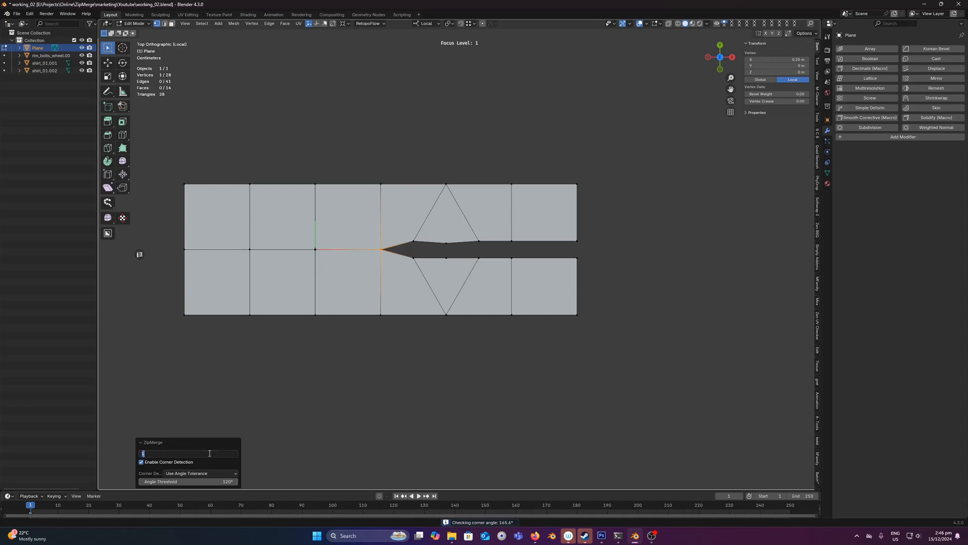
{"action": "type", "text": "20"}
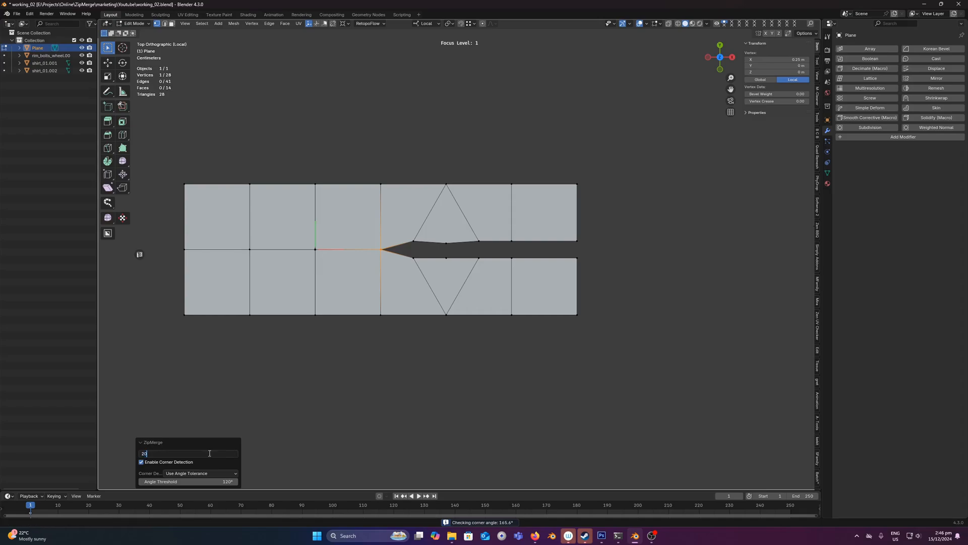
{"action": "key", "text": "Return"}
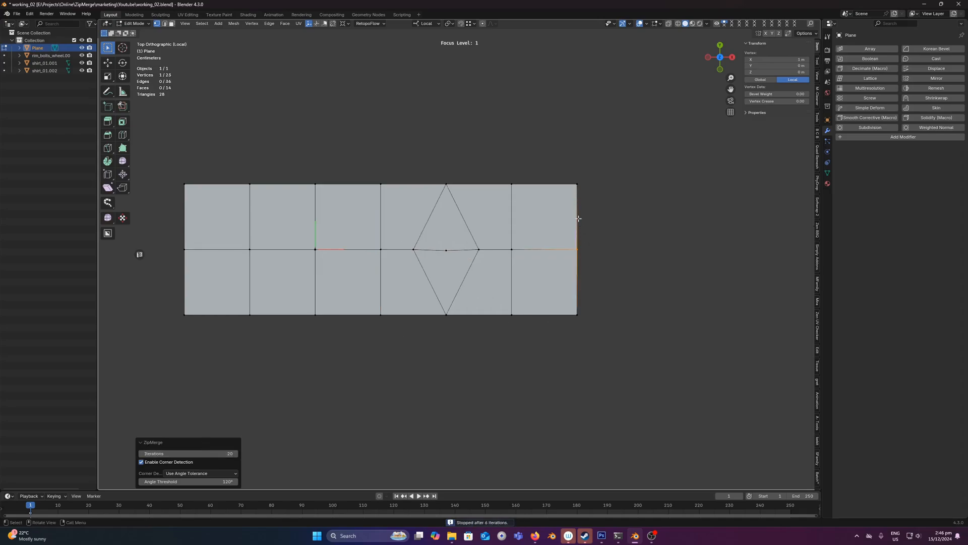
{"action": "mouse_move", "coordinate": [576, 228]}
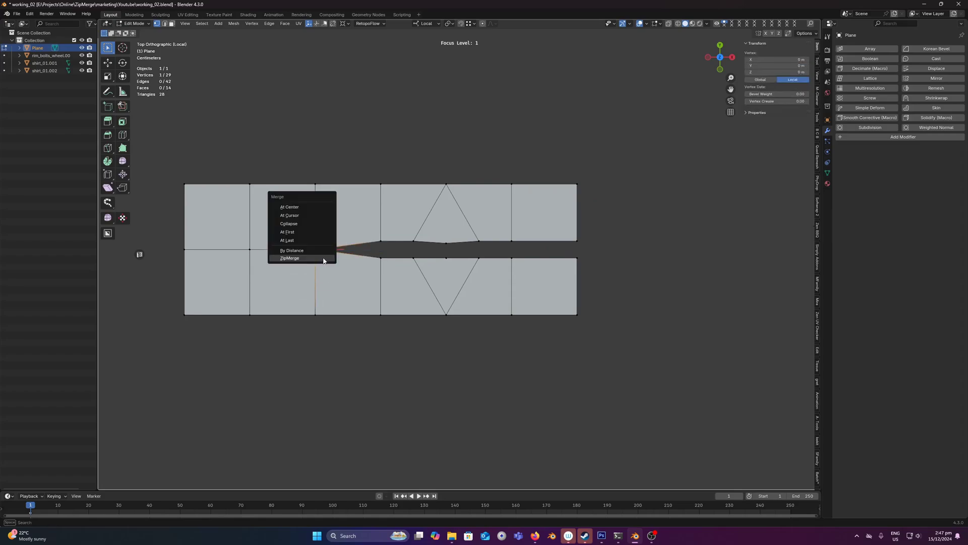
Run ZipMerge from the reopened slit's end and adjust iterations to close it fully
{"action": "left_click", "coordinate": [289, 258]}
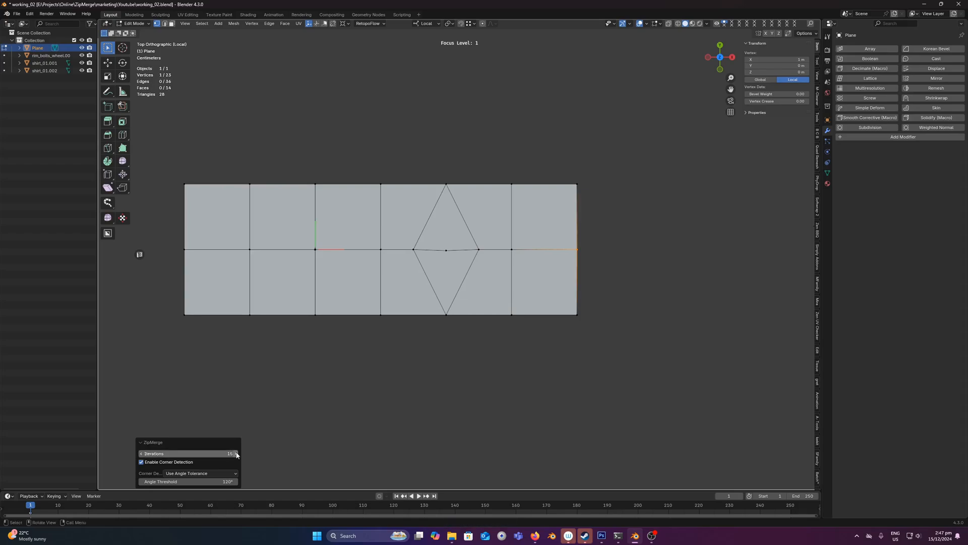
{"action": "left_click", "coordinate": [236, 454]}
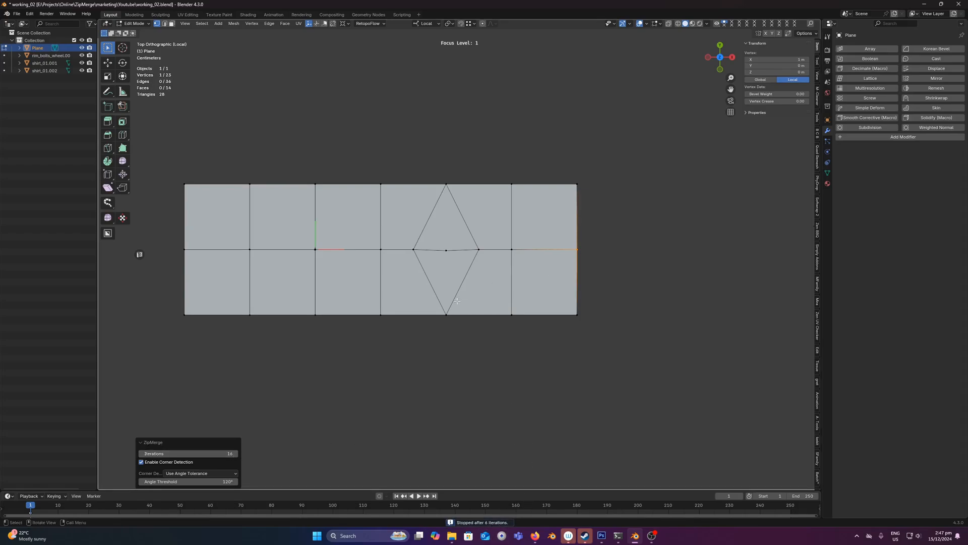
{"action": "mouse_move", "coordinate": [576, 218]}
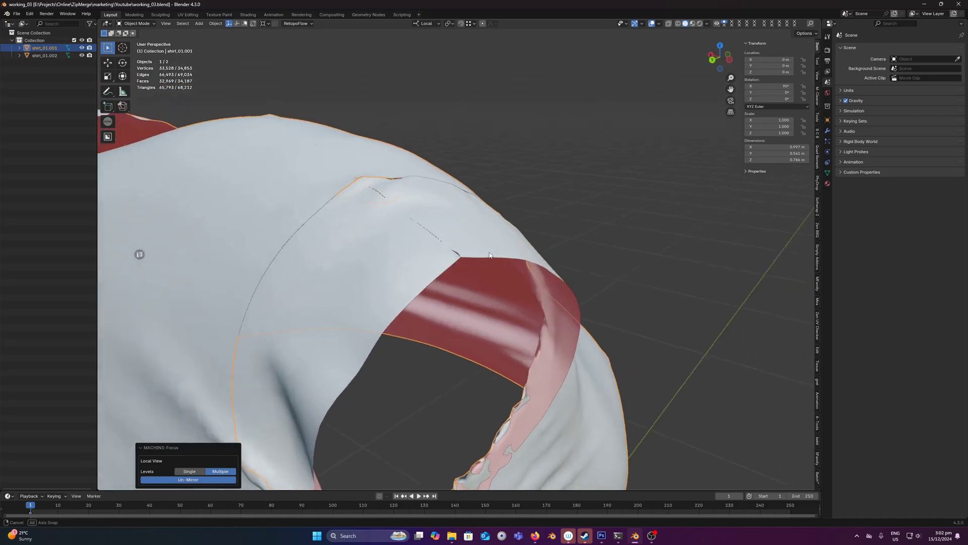
Orbit the view to inspect the shirt's collar band seam
{"action": "left_click_drag", "start_coordinate": [489, 253], "coordinate": [445, 245]}
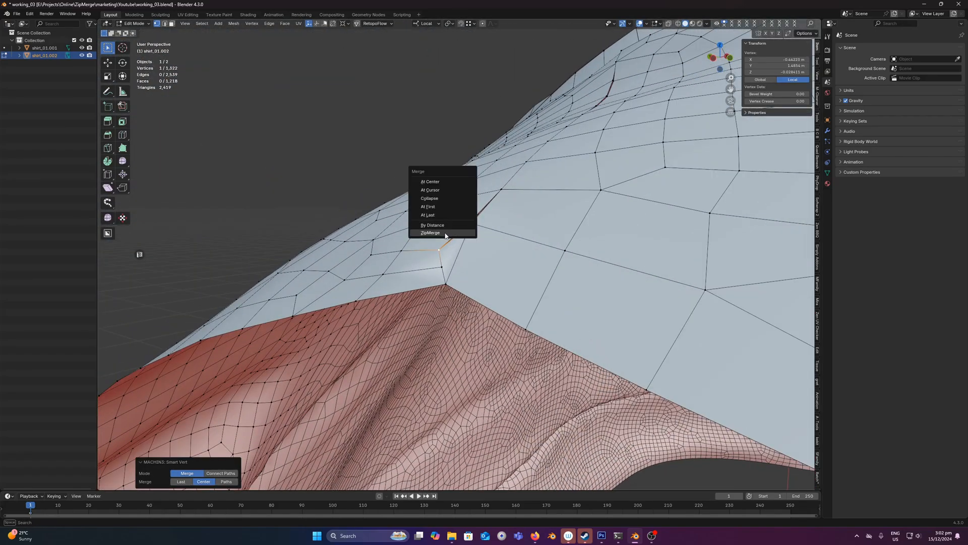
ZipMerge the collar band seam with corner detection on, judged by angle tolerance
{"action": "left_click", "coordinate": [433, 232]}
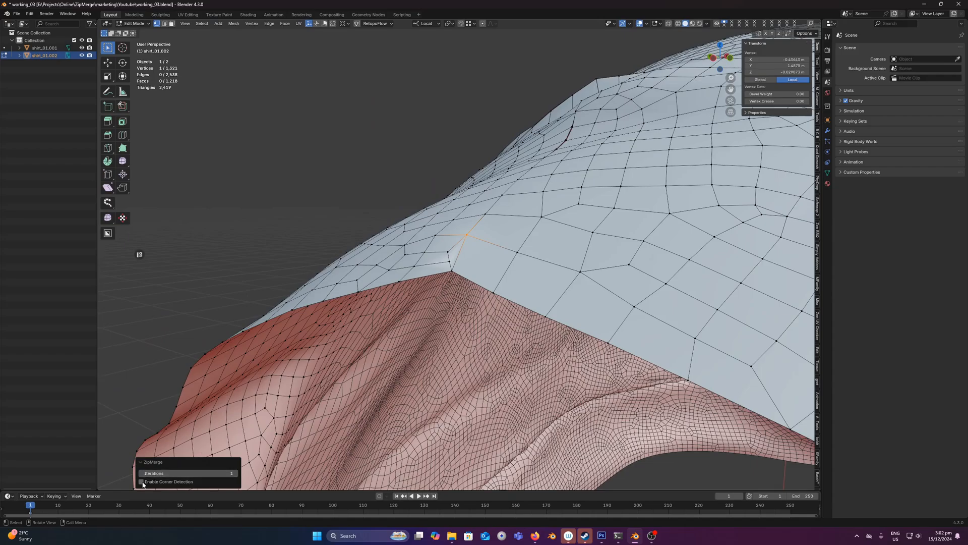
{"action": "left_click", "coordinate": [144, 481]}
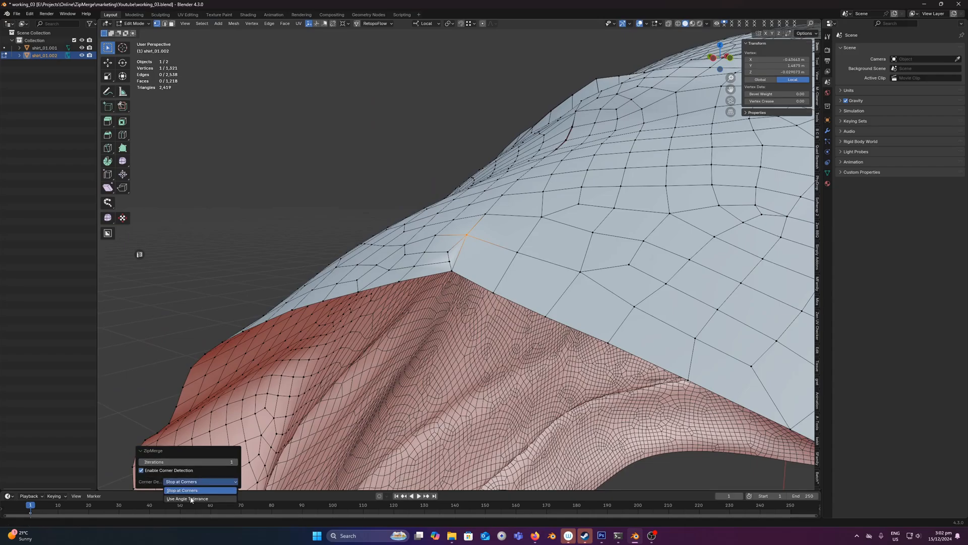
{"action": "left_click", "coordinate": [187, 499]}
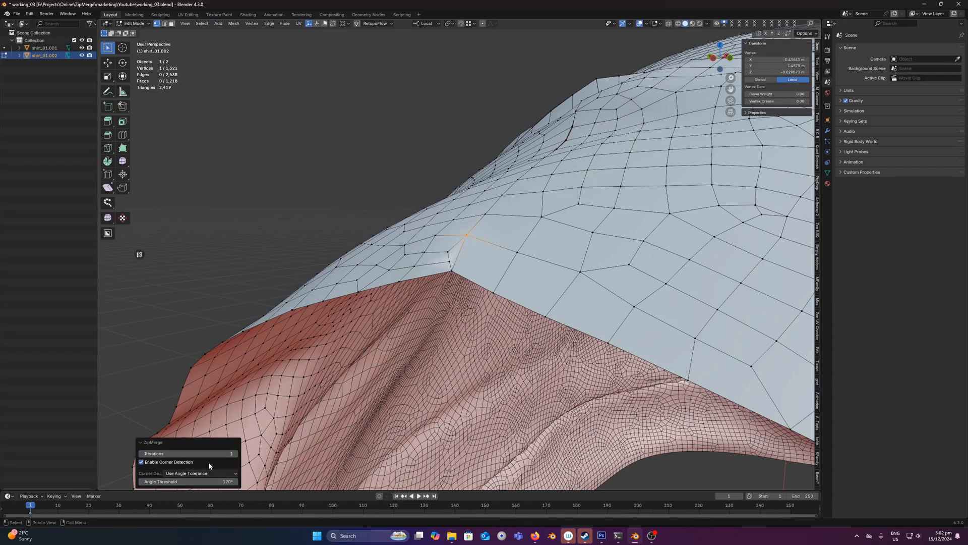
{"action": "left_click", "coordinate": [188, 453]}
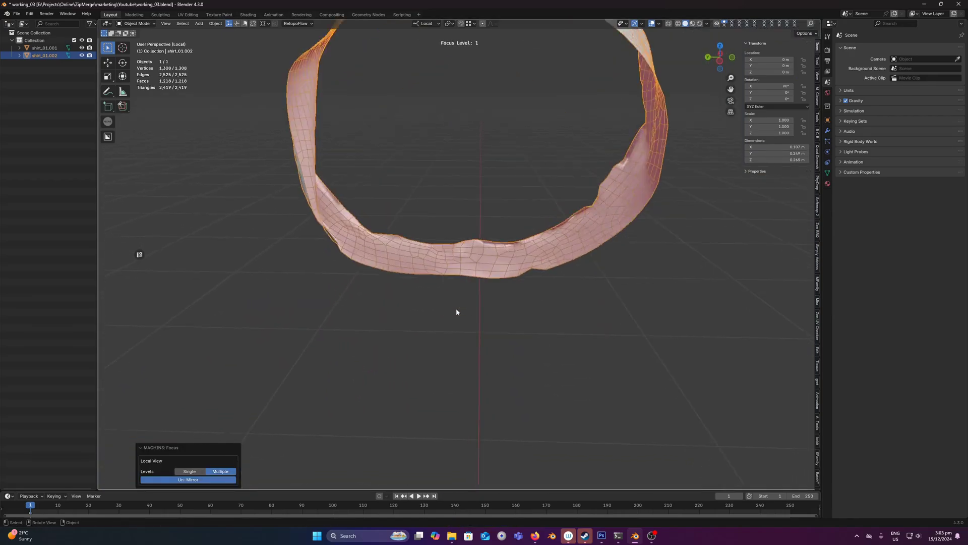
Enter Edit Mode on the isolated shirt body mesh shirt_01.001
{"action": "key", "text": "Tab"}
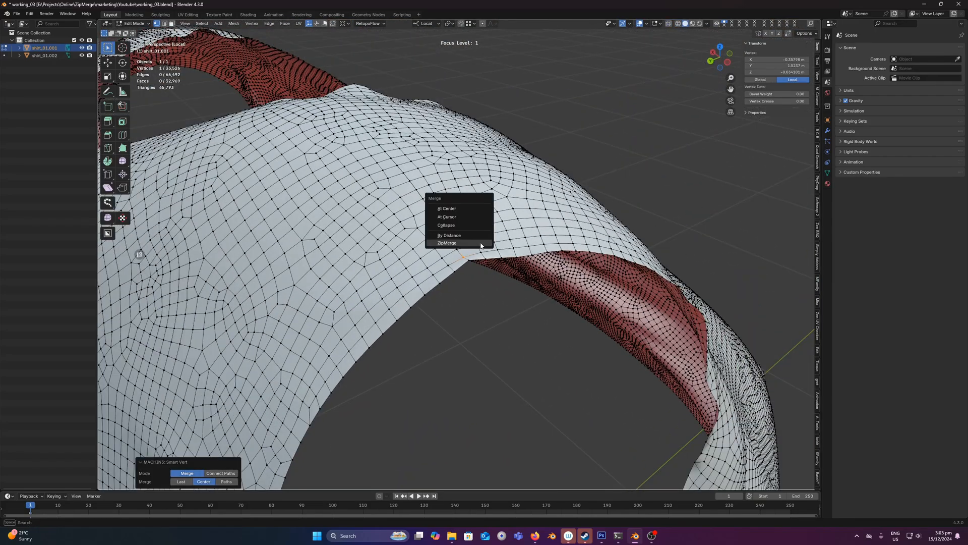
ZipMerge two of the shirt body's open seams closed, one after the other
{"action": "left_click", "coordinate": [448, 242]}
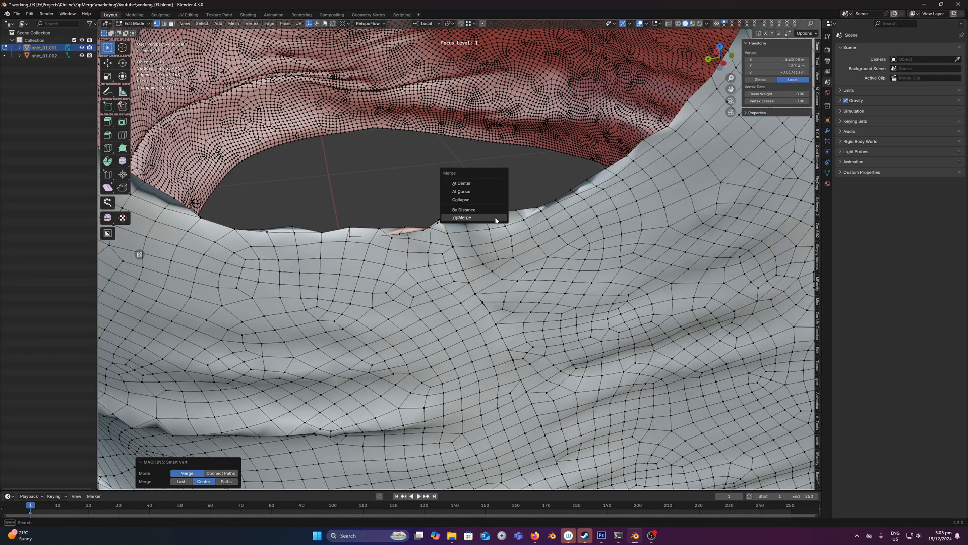
{"action": "left_click", "coordinate": [461, 218]}
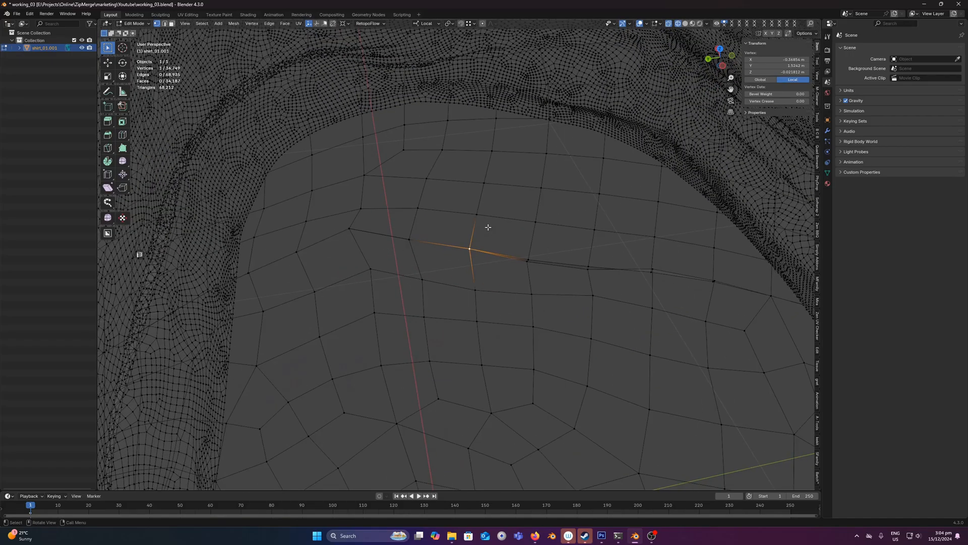
ZipMerge the shirt's last seam around the collar so the shirt becomes one stitched mesh
{"action": "key", "text": "m"}
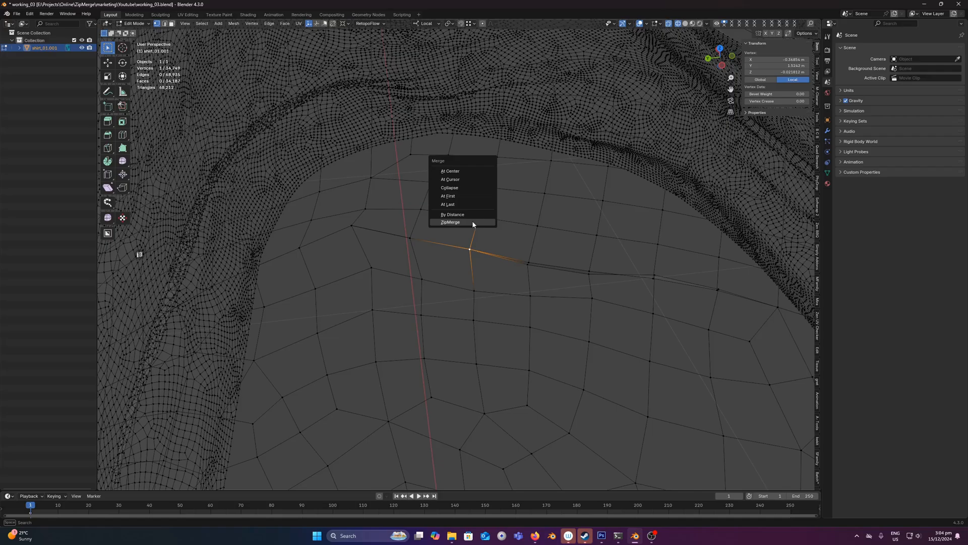
{"action": "left_click", "coordinate": [451, 222]}
{"action": "type", "text": "250"}
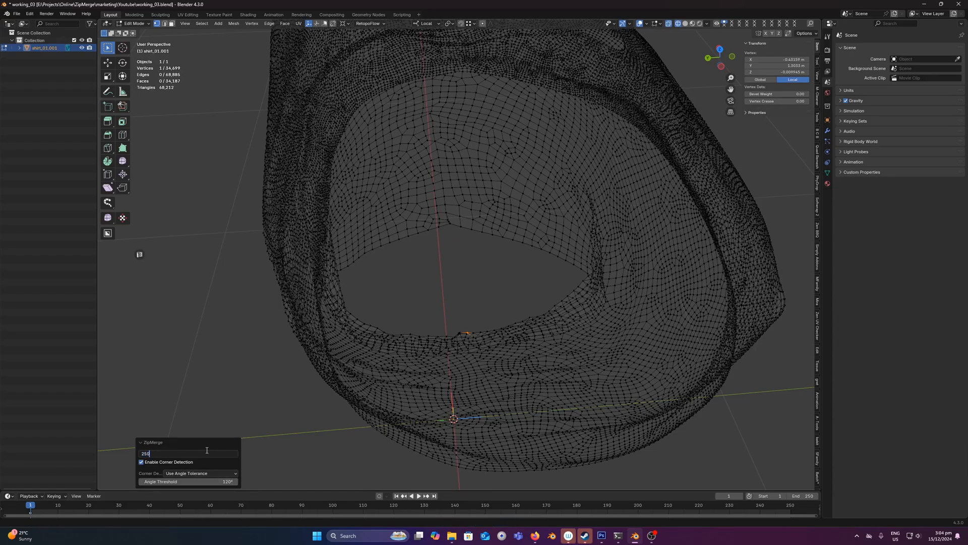
{"action": "mouse_move", "coordinate": [448, 211]}
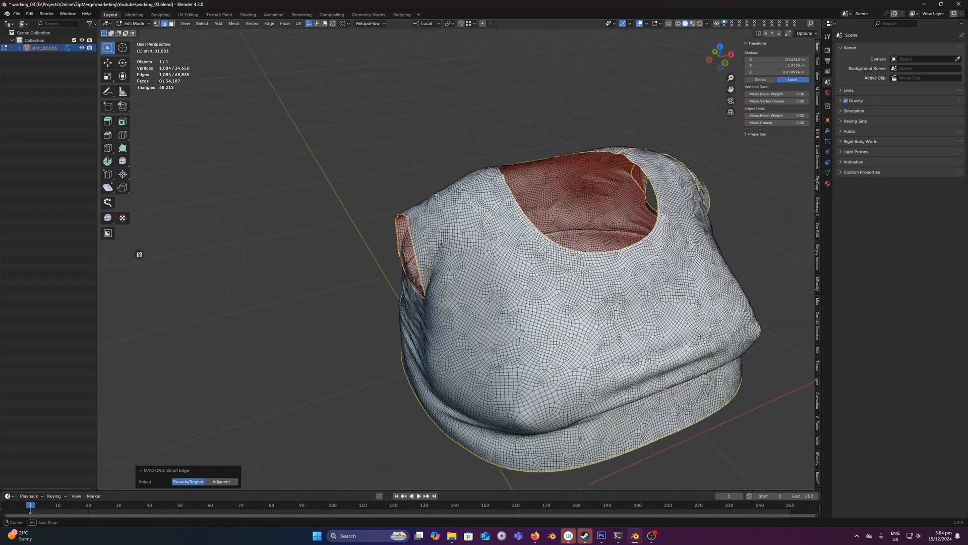
Load working_04.blend and enter Edit Mode on the arrayed wheel rim's seam vertices
{"action": "key", "text": "Tab"}
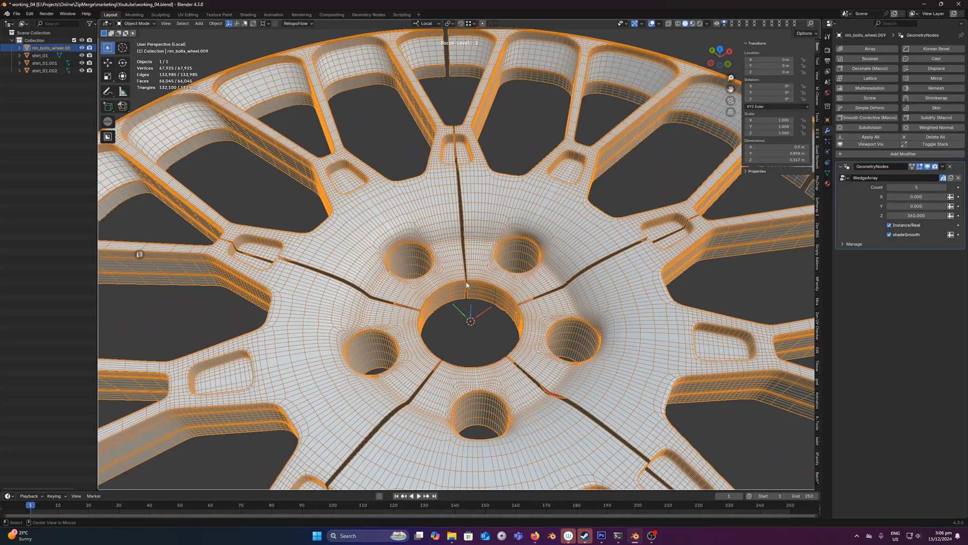
{"action": "key", "text": "Tab"}
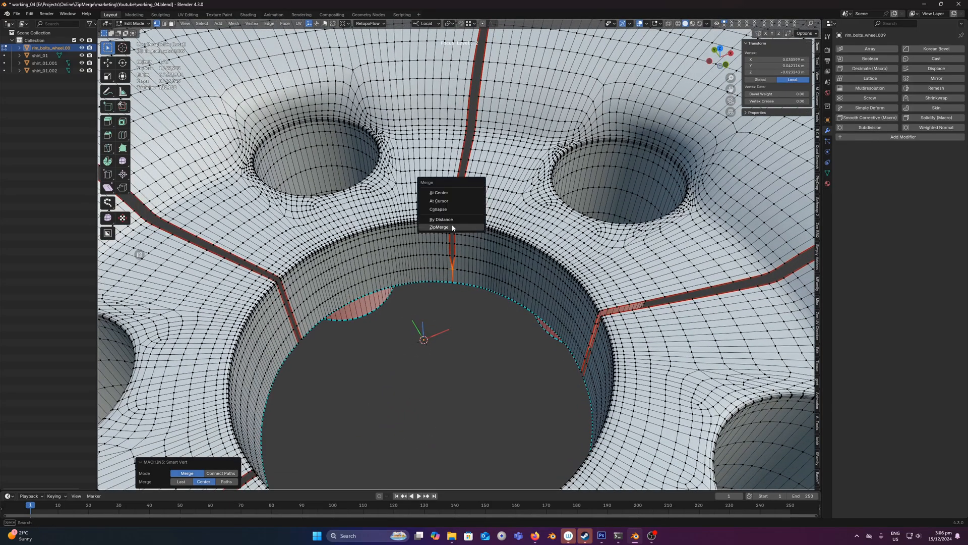
ZipMerge the rim seams with Stop at Corners detection and 500 iterations, then view the merged rim in Object Mode
{"action": "left_click", "coordinate": [444, 226]}
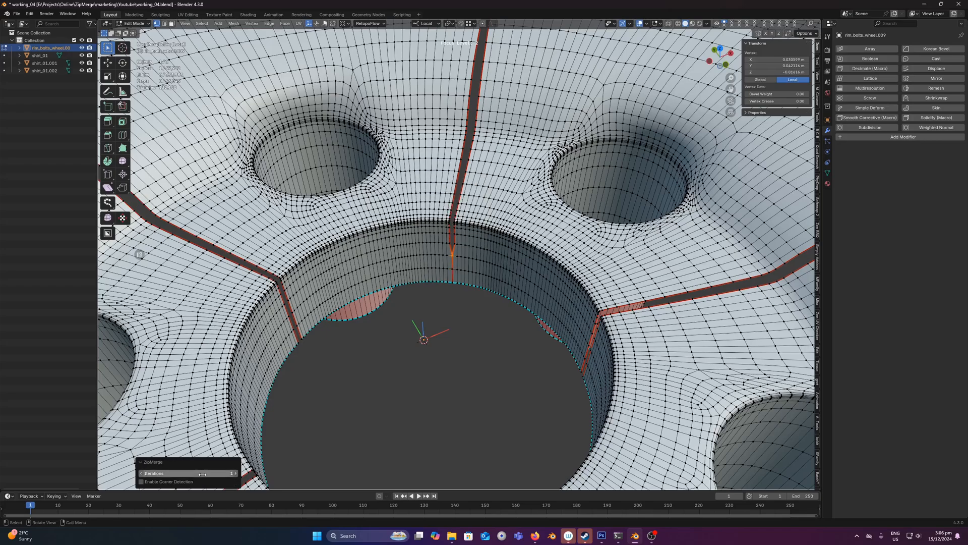
{"action": "mouse_move", "coordinate": [152, 482]}
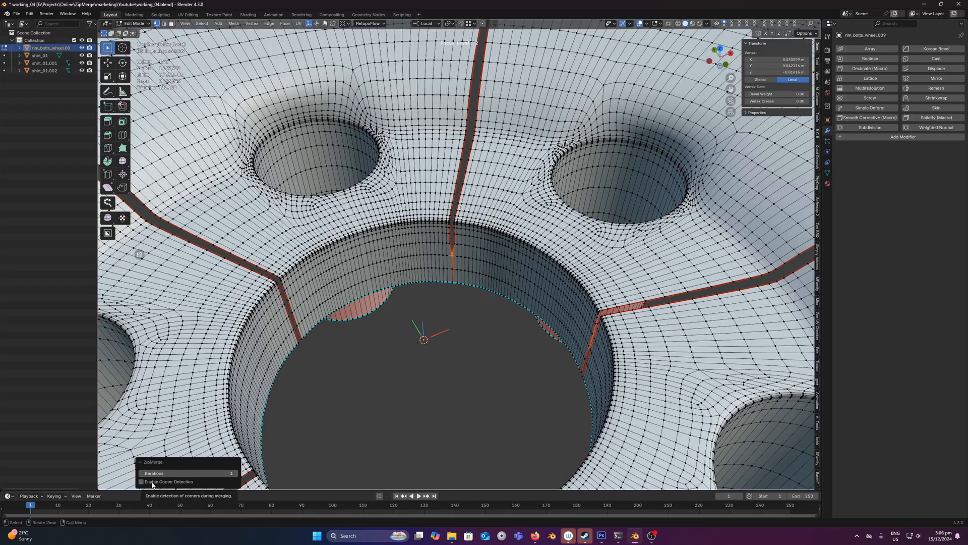
{"action": "left_click", "coordinate": [141, 481]}
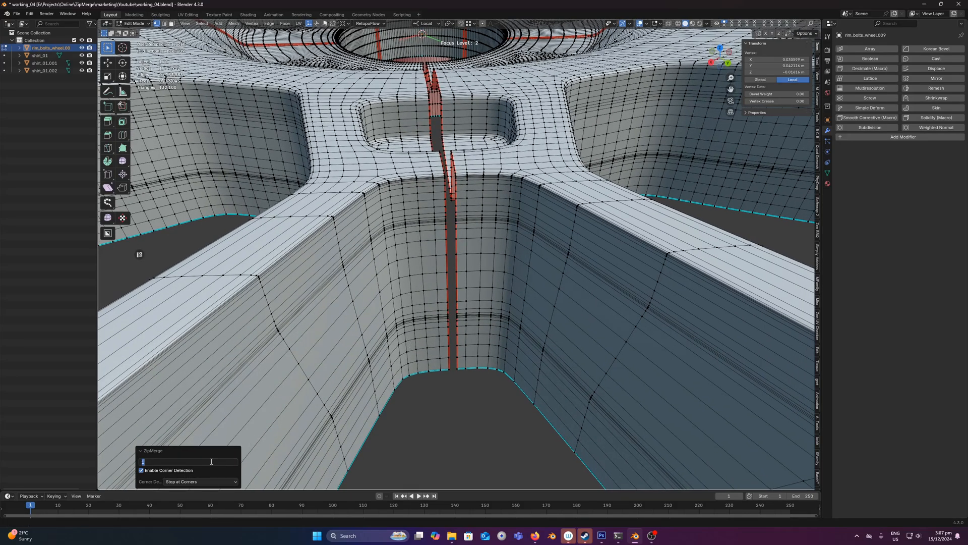
{"action": "type", "text": "500"}
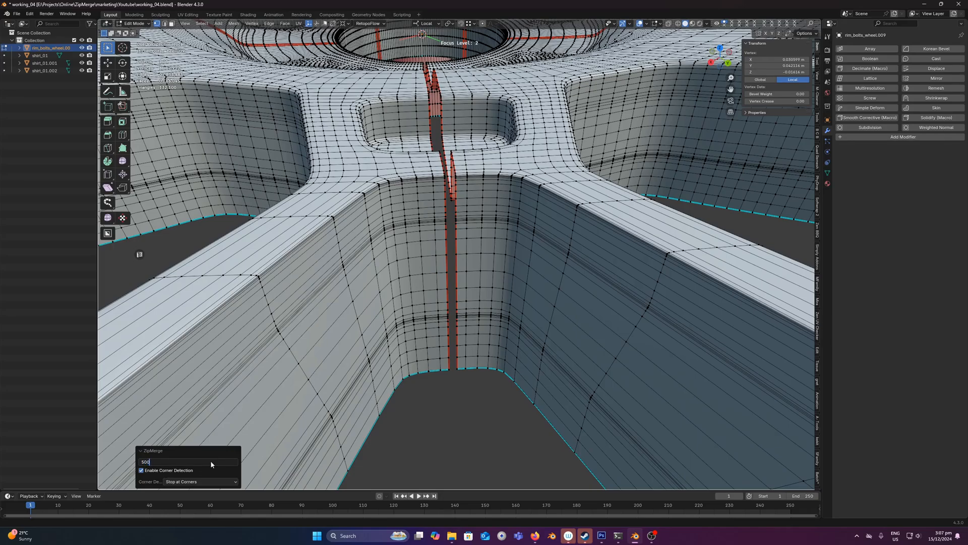
{"action": "mouse_move", "coordinate": [500, 246]}
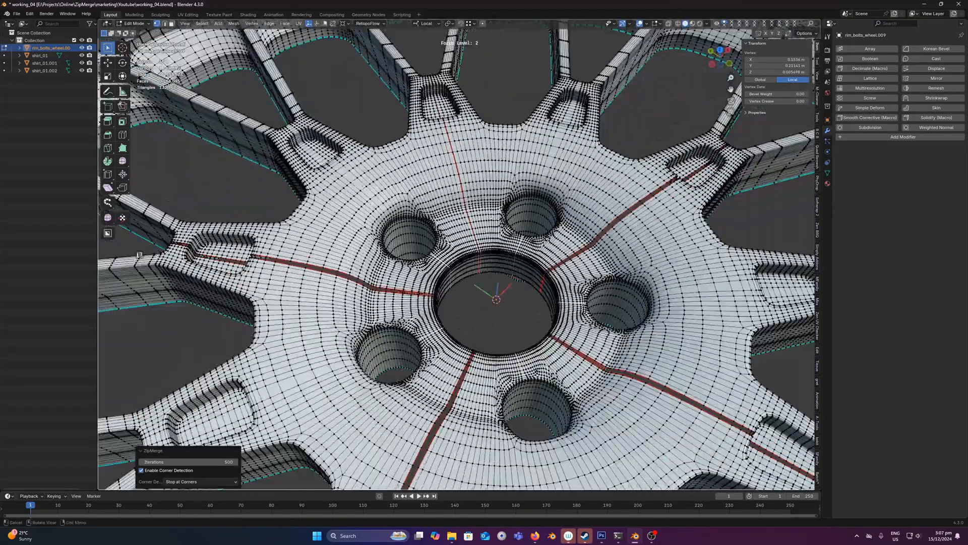
{"action": "key", "text": "Tab"}
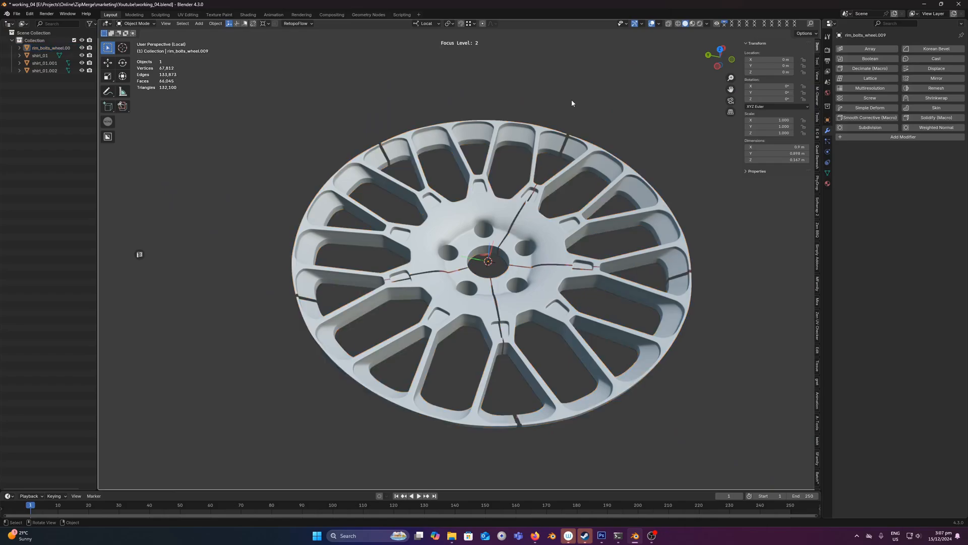